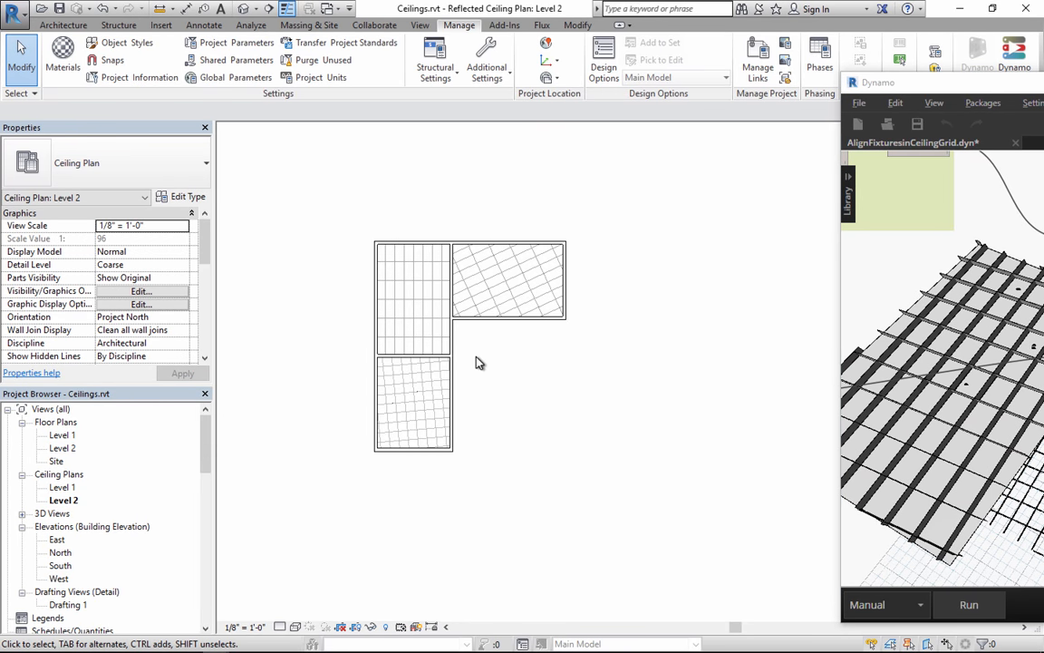
{"action": "mouse_move", "coordinate": [606, 428]}
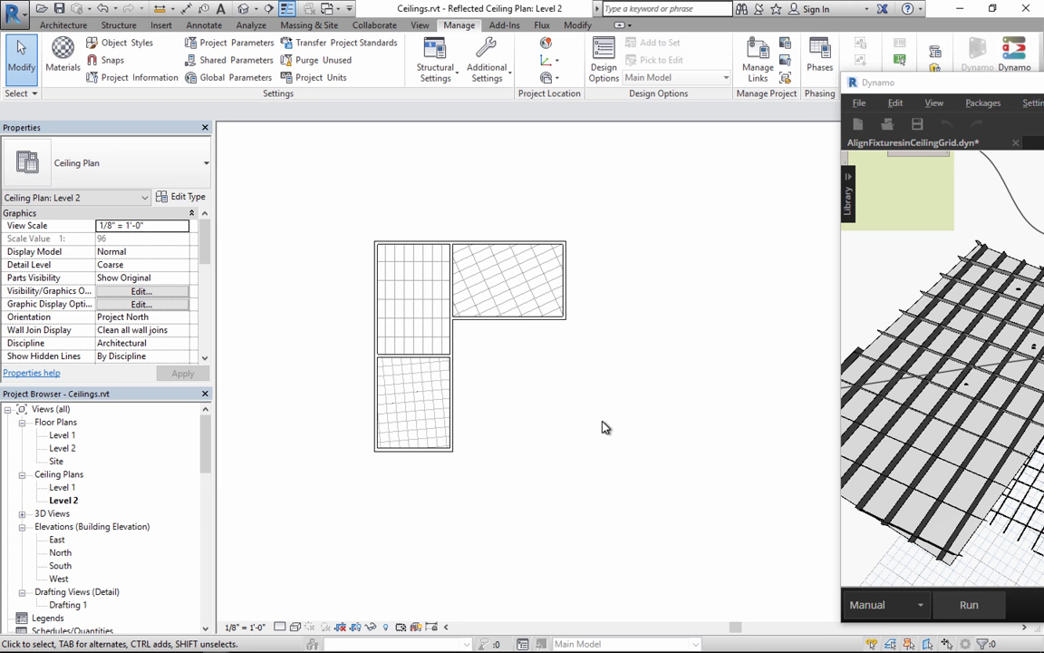
{"action": "mouse_move", "coordinate": [580, 375]}
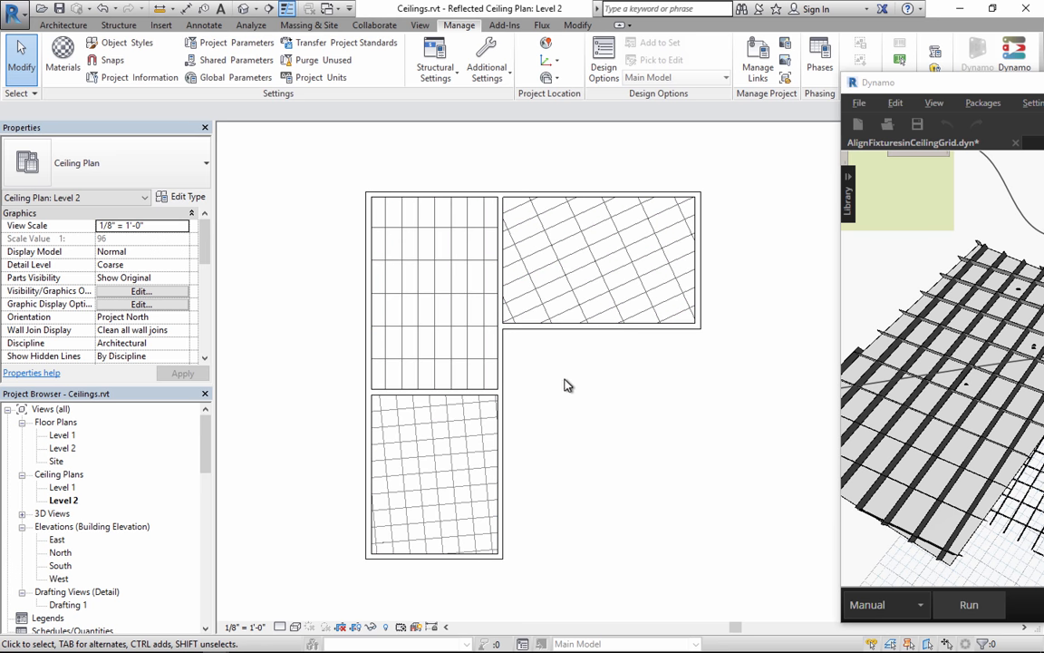
{"action": "mouse_move", "coordinate": [606, 379]}
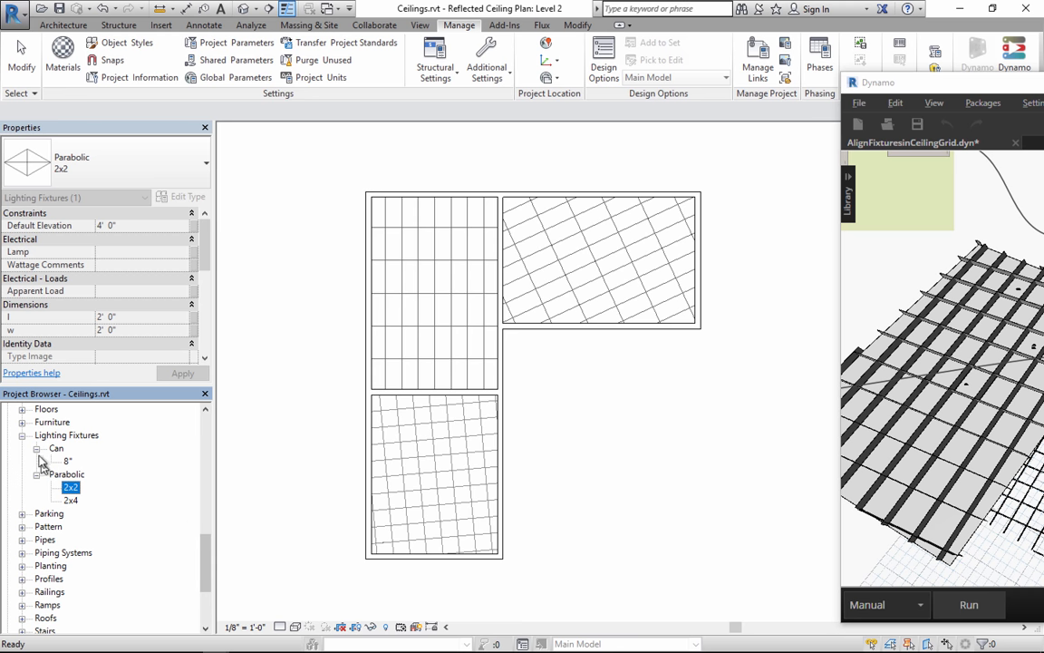
Place Parabolic 2x2 and 2x4 fixtures roughly onto the Level 2 ceiling grids, including the rotated one
{"action": "left_click", "coordinate": [67, 461]}
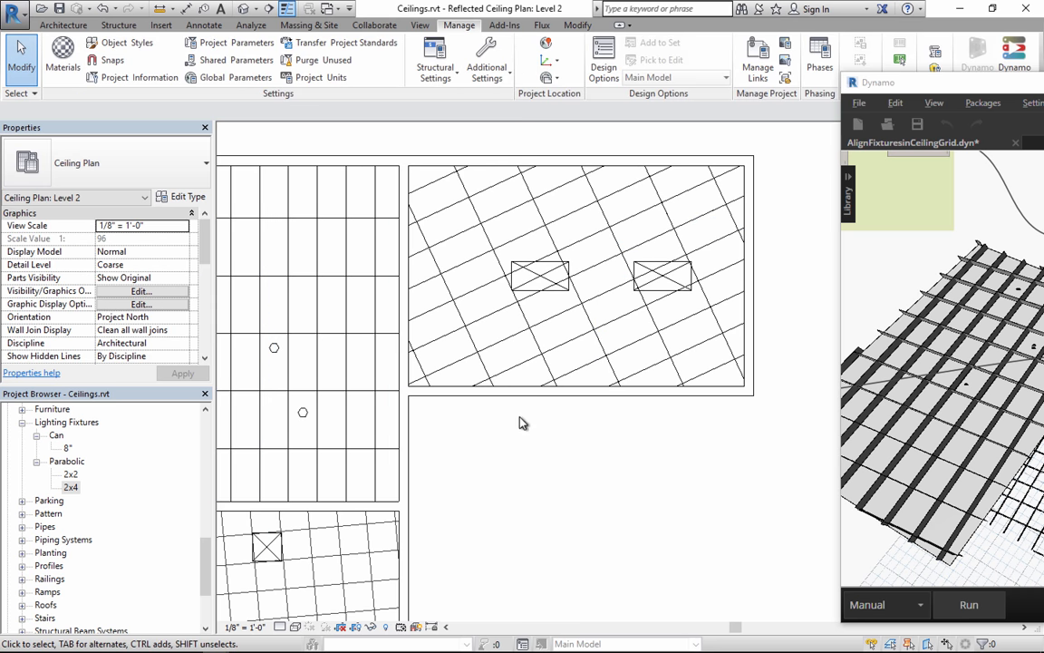
{"action": "left_click", "coordinate": [71, 475]}
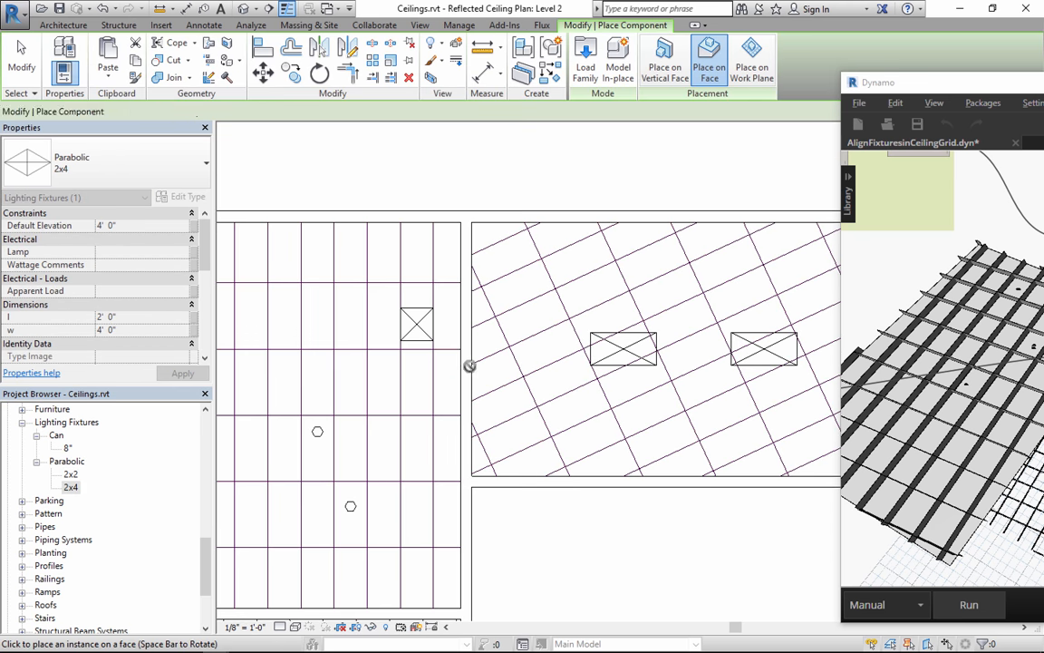
{"action": "left_click", "coordinate": [287, 380]}
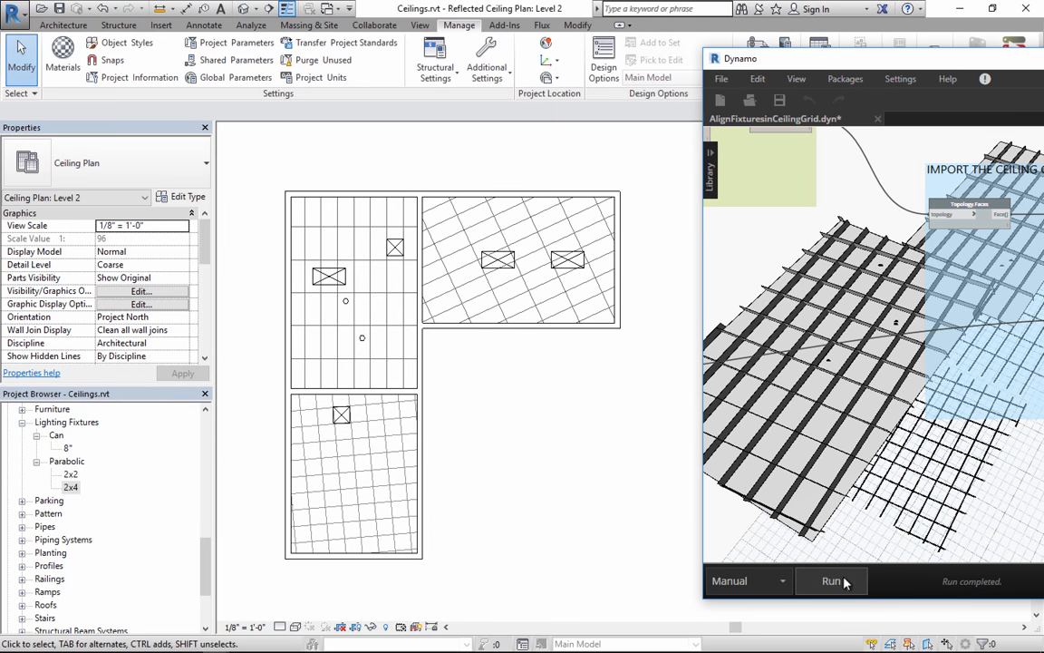
Run the Dynamo alignment graph twice so the fixtures rotate and centre in their grid cells
{"action": "left_click", "coordinate": [830, 580]}
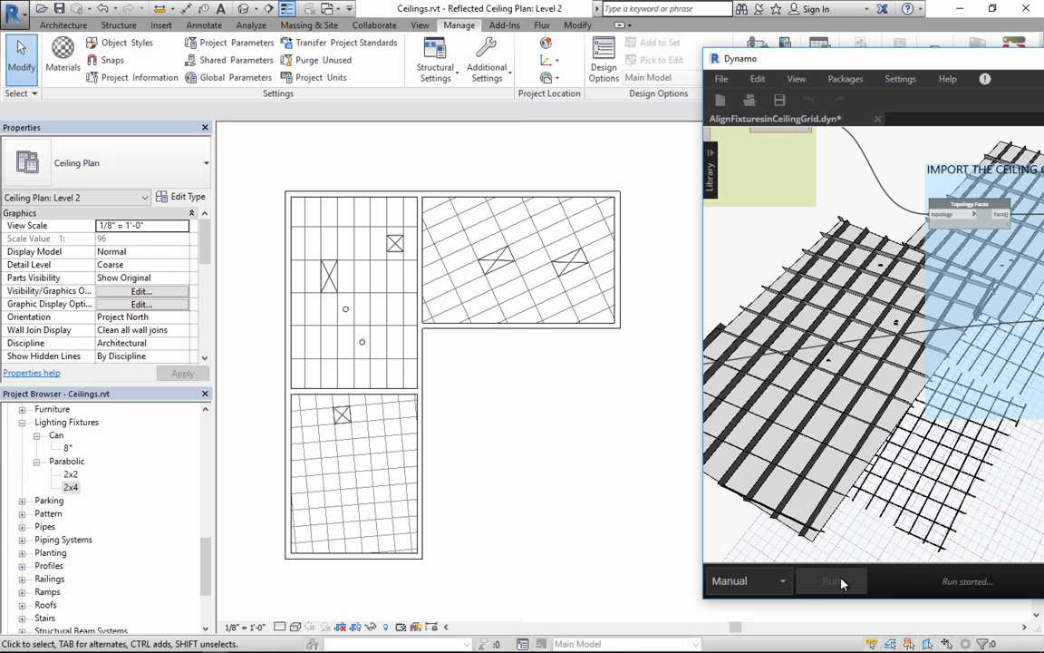
{"action": "left_click", "coordinate": [831, 580]}
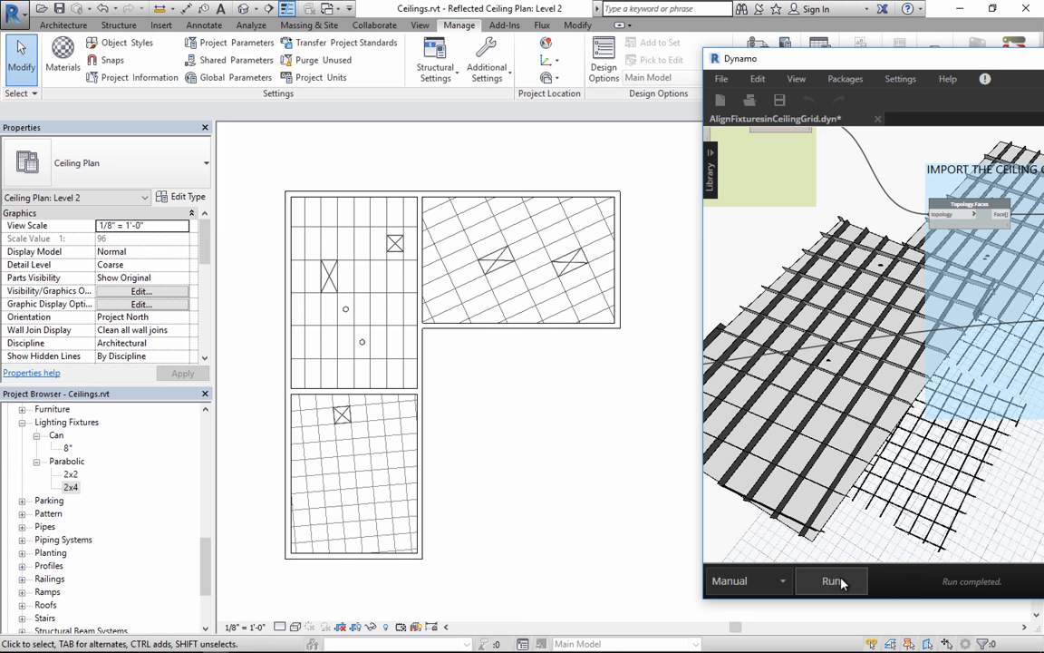
{"action": "mouse_move", "coordinate": [645, 228]}
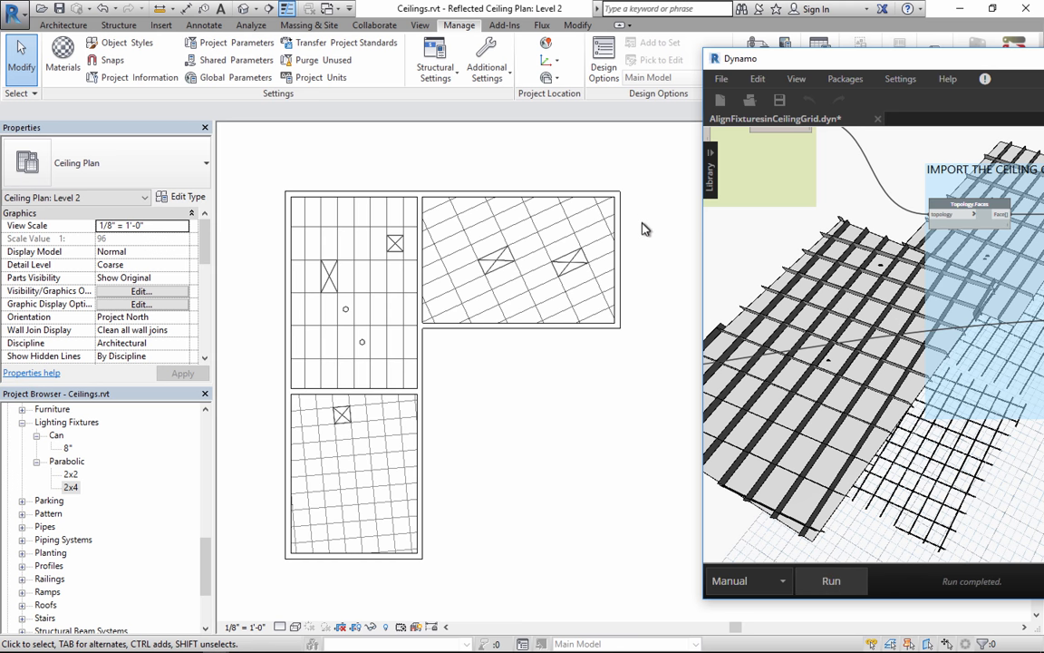
{"action": "mouse_move", "coordinate": [565, 359]}
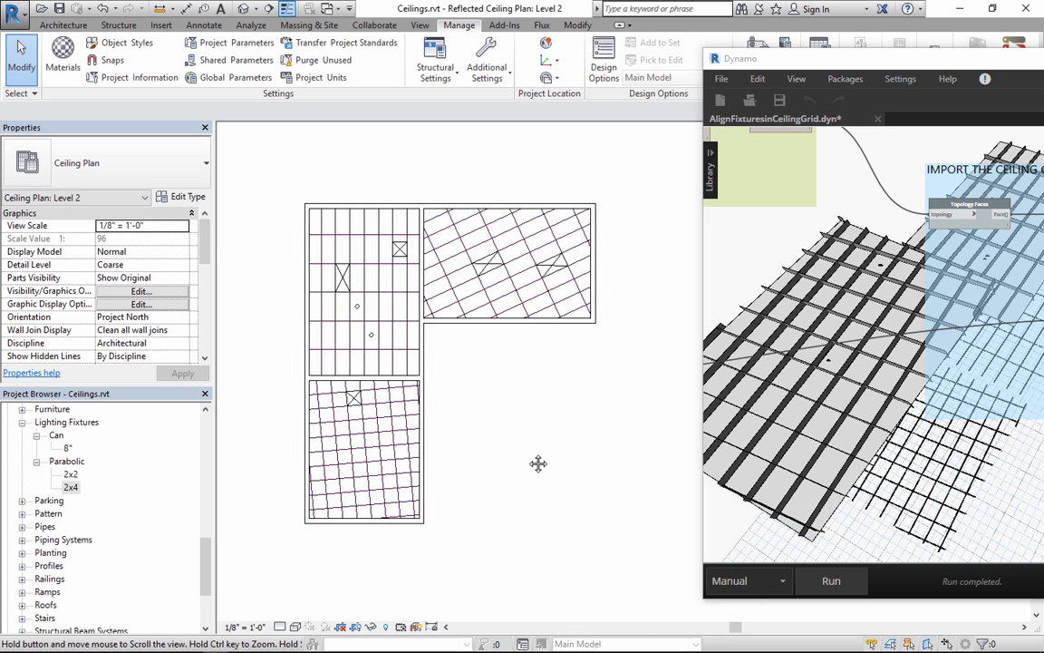
Place several 8-inch Can fixtures on the lower Level 2 ceiling grid and run the alignment graph
{"action": "left_click", "coordinate": [69, 450]}
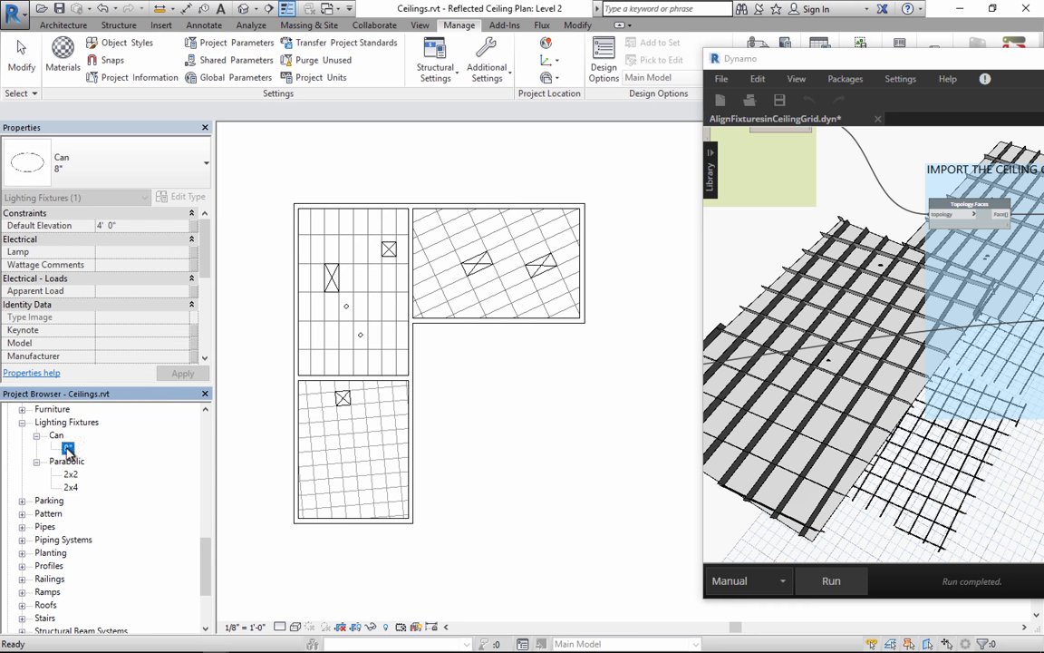
{"action": "double_click", "coordinate": [67, 448]}
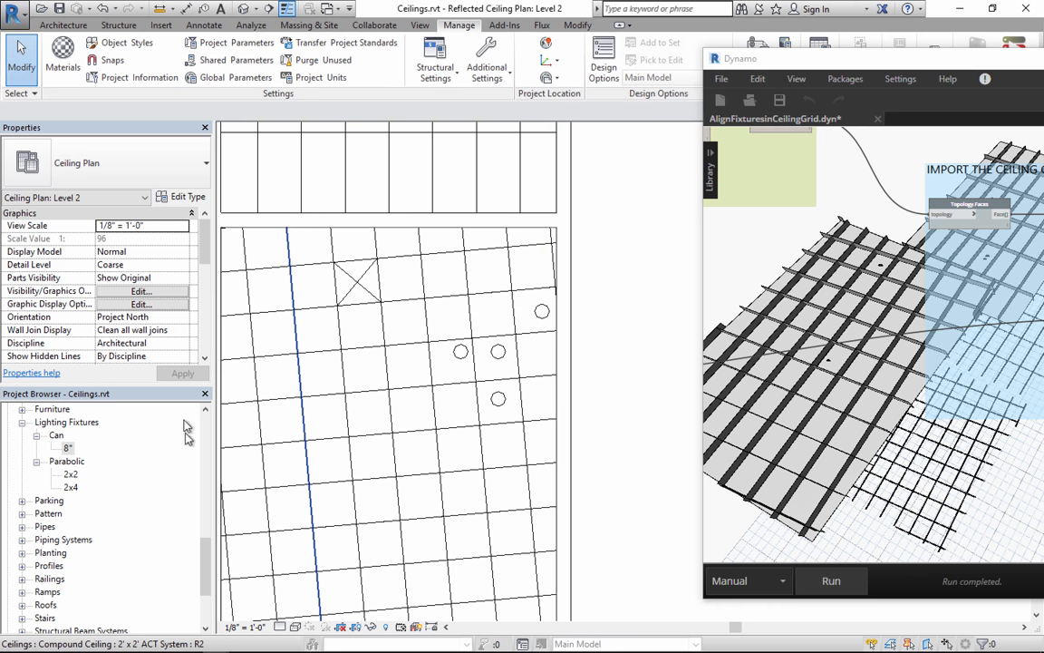
{"action": "left_click", "coordinate": [67, 448]}
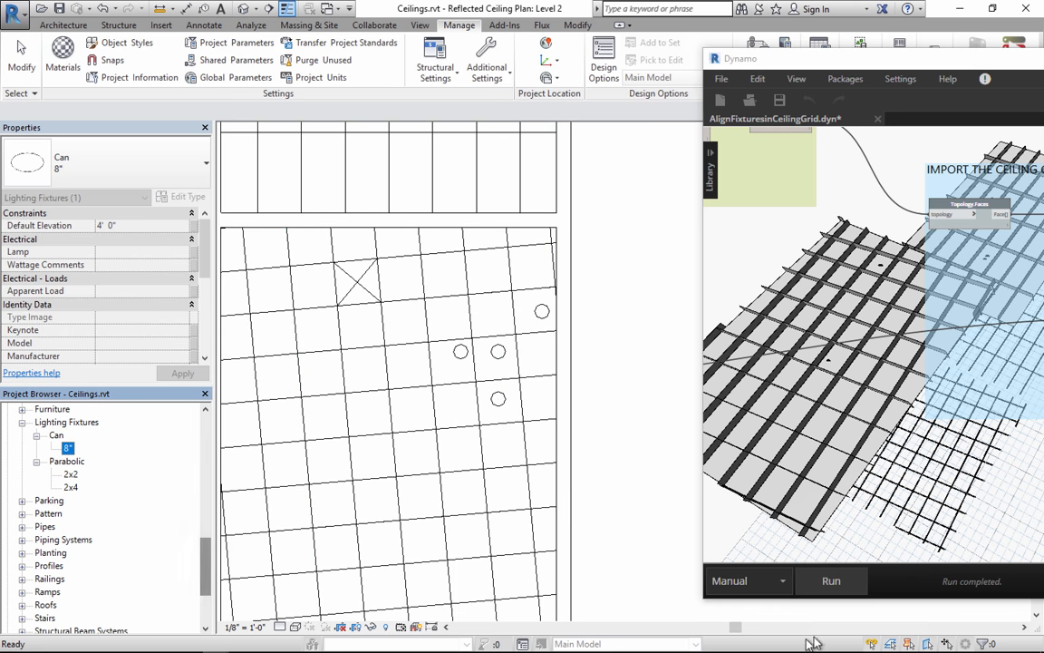
{"action": "left_click", "coordinate": [830, 580]}
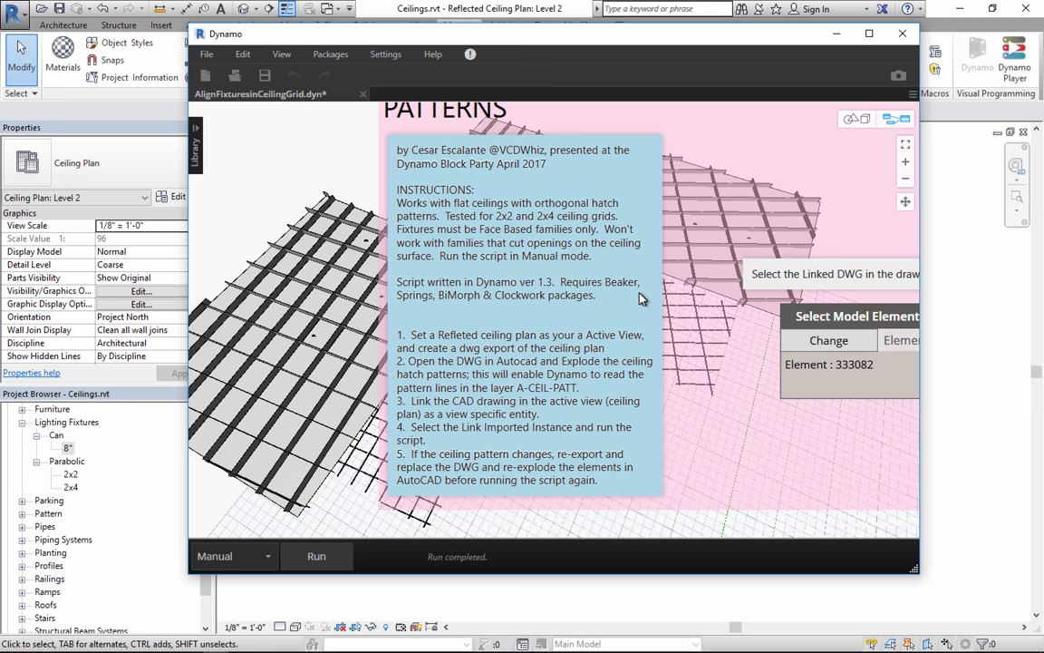
{"action": "mouse_move", "coordinate": [511, 312]}
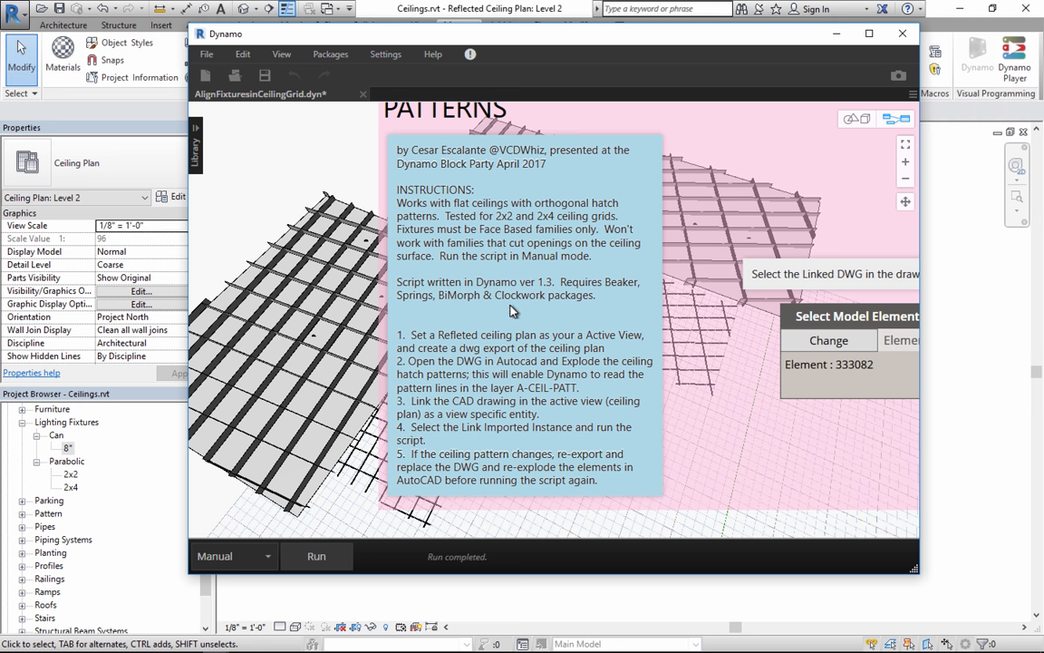
{"action": "mouse_move", "coordinate": [486, 36]}
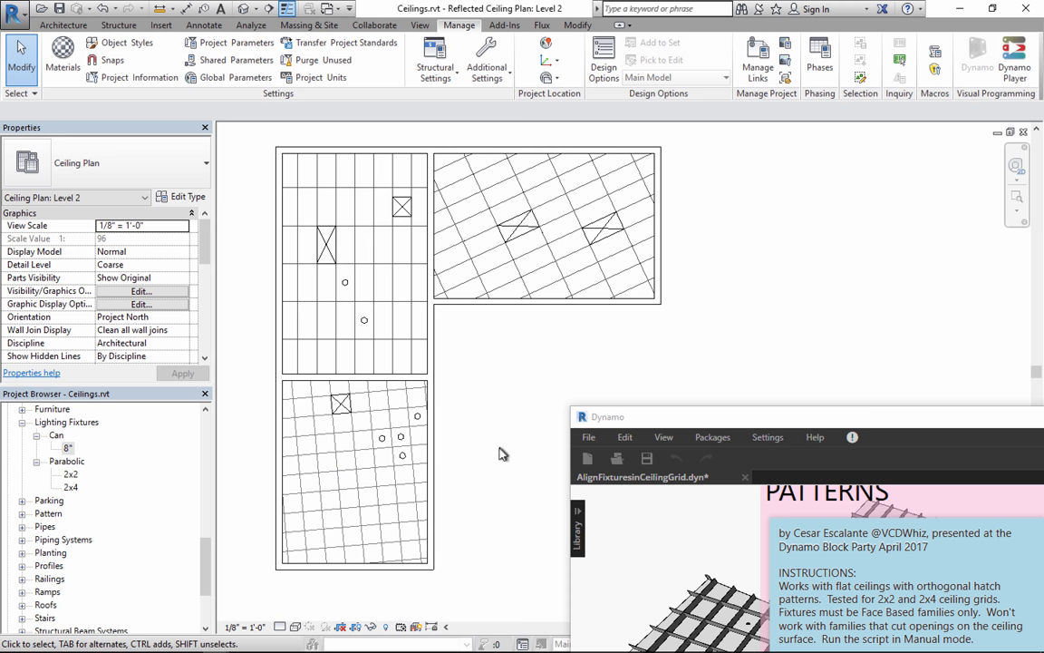
{"action": "mouse_move", "coordinate": [511, 479]}
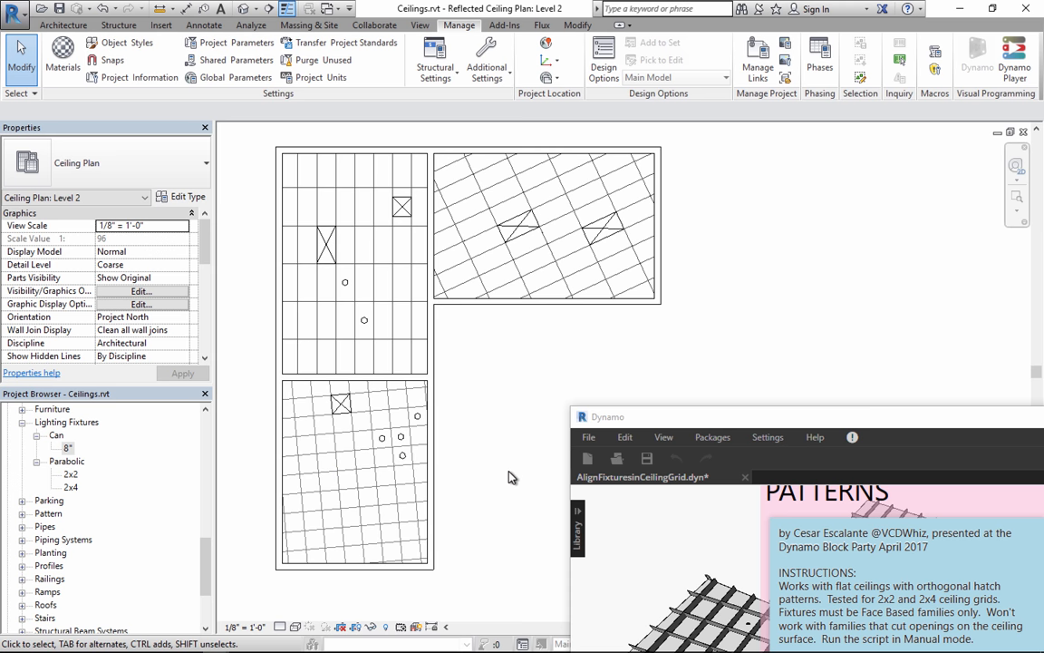
{"action": "mouse_move", "coordinate": [515, 479]}
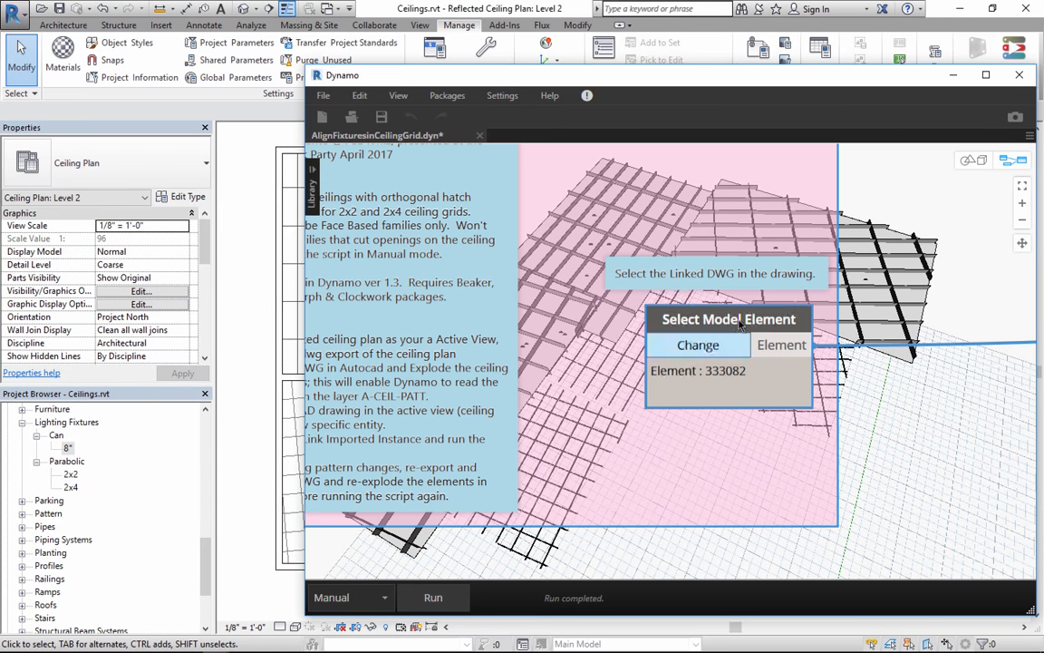
Pan the Dynamo canvas to the node group collecting ceilings and fixtures from the active level
{"action": "left_click", "coordinate": [697, 344]}
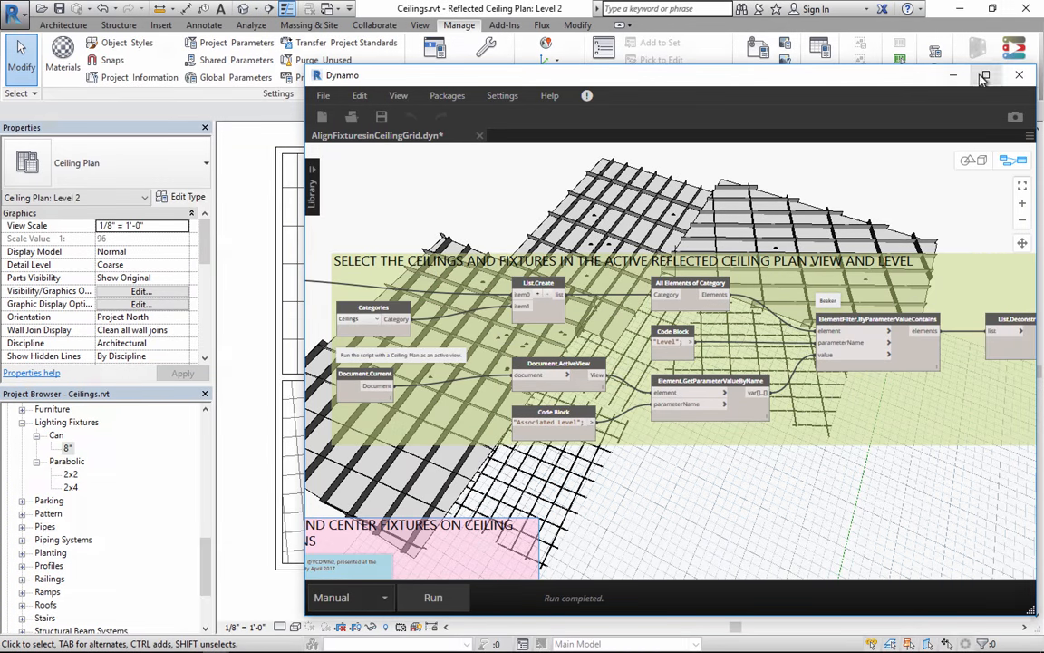
Maximize the Dynamo window to read the Ceilings category, active view and Associated Level filter nodes
{"action": "left_click", "coordinate": [983, 76]}
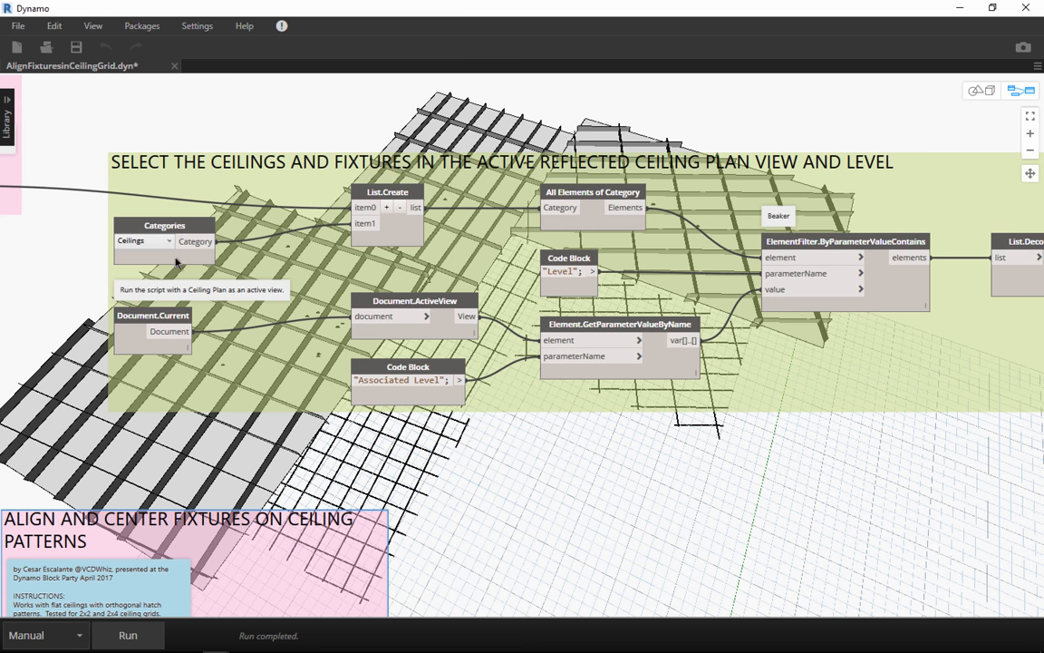
{"action": "mouse_move", "coordinate": [374, 232]}
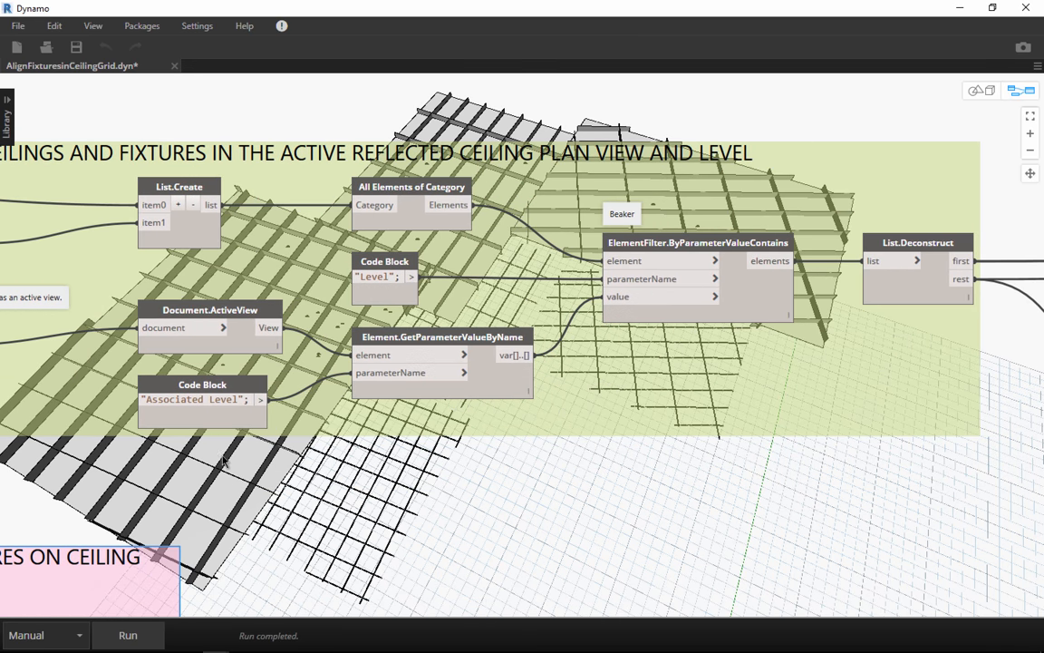
{"action": "mouse_move", "coordinate": [424, 210]}
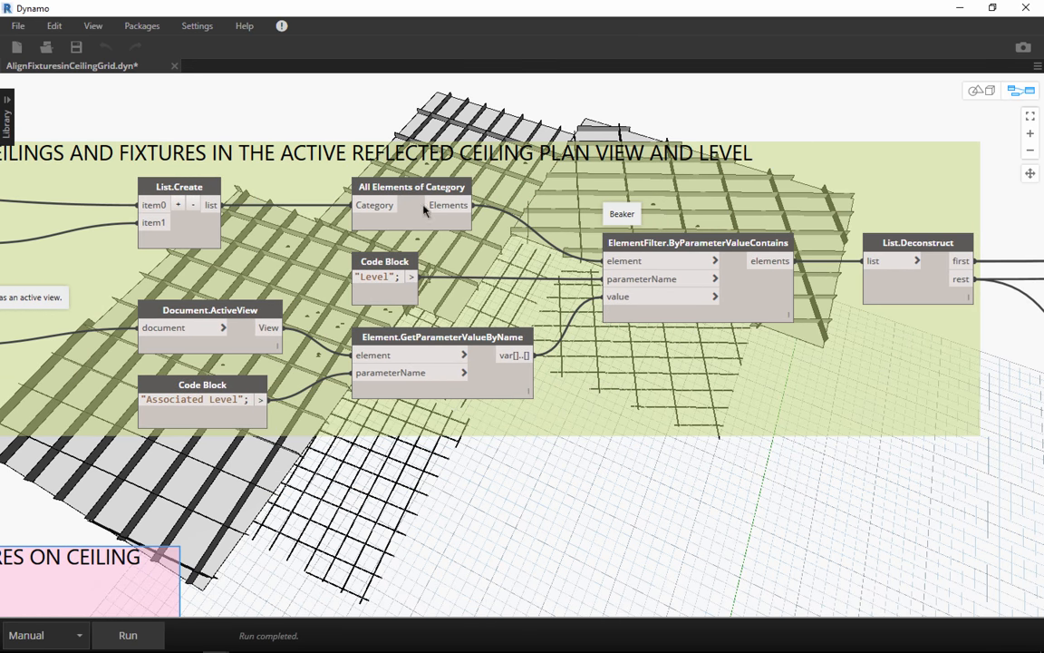
{"action": "mouse_move", "coordinate": [462, 330]}
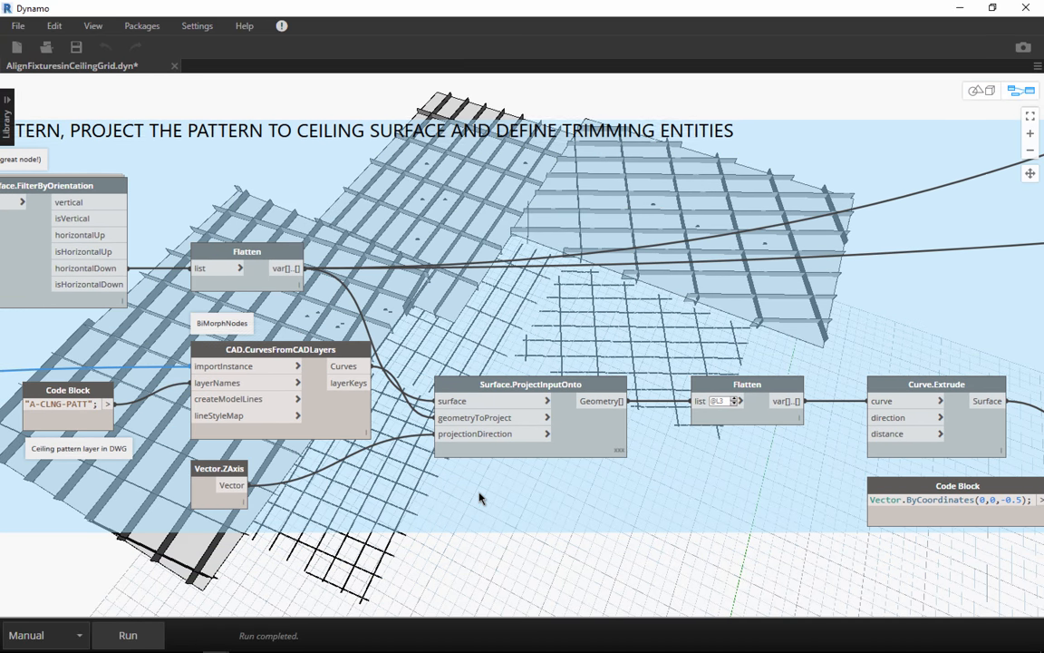
{"action": "mouse_move", "coordinate": [645, 489]}
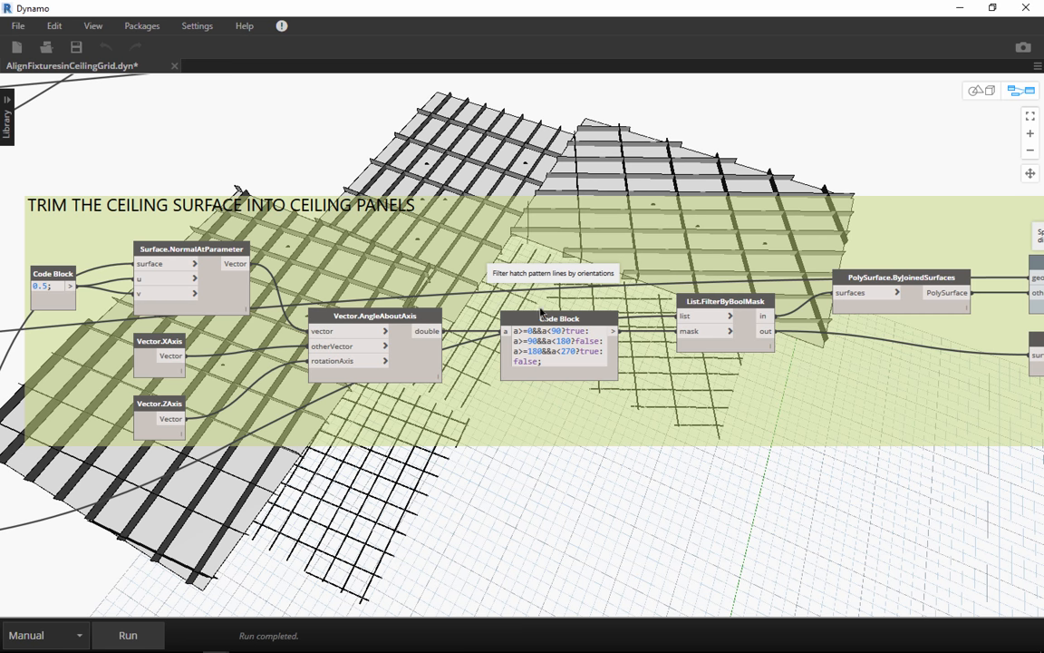
{"action": "mouse_move", "coordinate": [444, 397]}
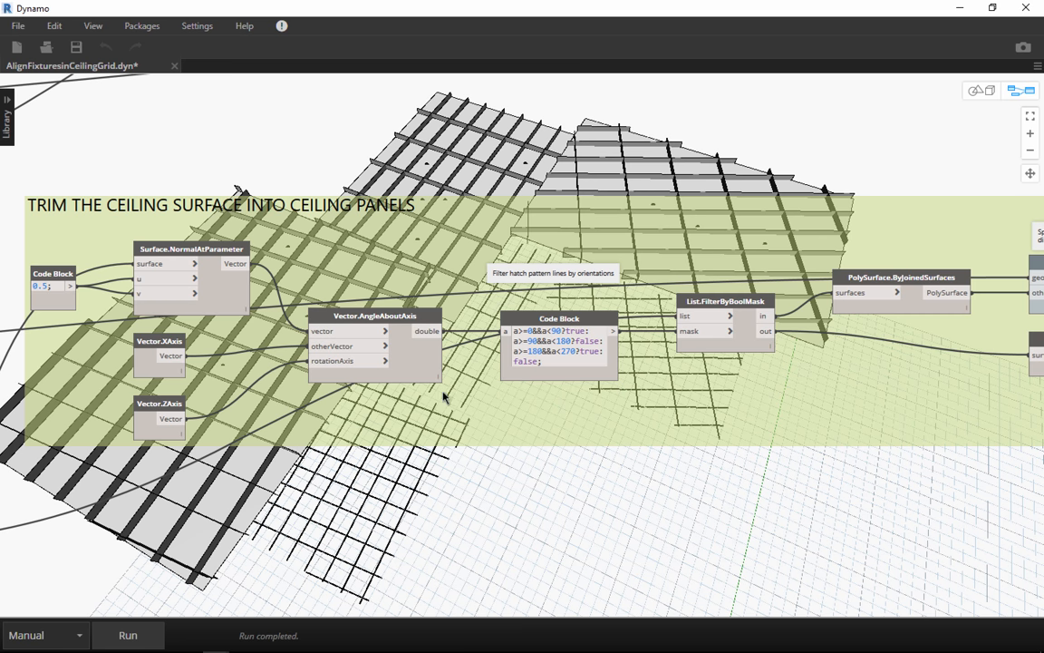
{"action": "mouse_move", "coordinate": [558, 415]}
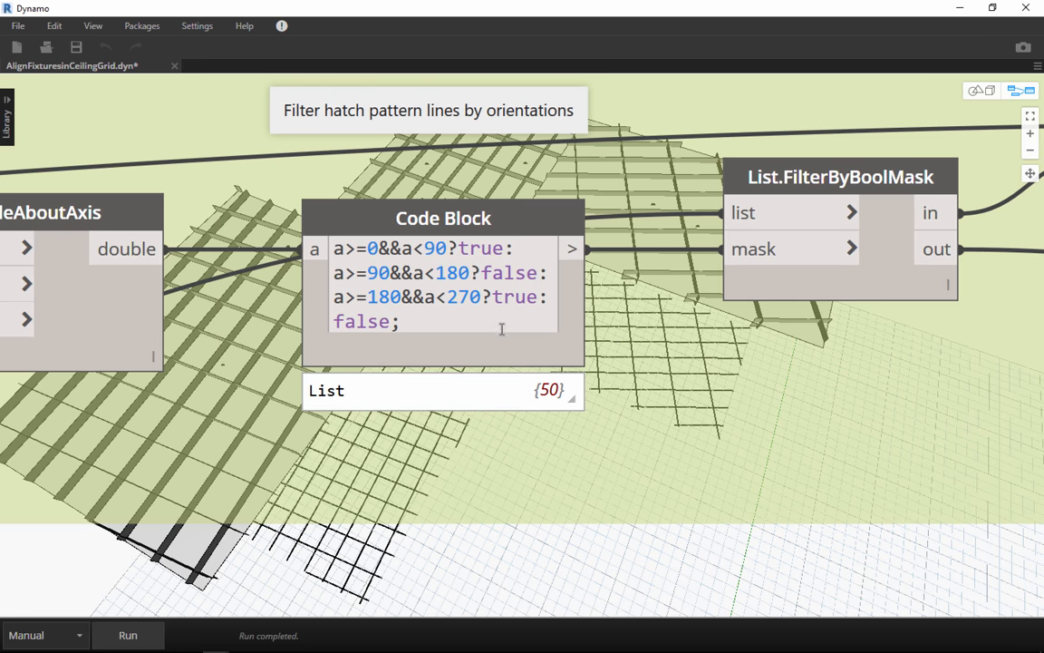
{"action": "mouse_move", "coordinate": [548, 341]}
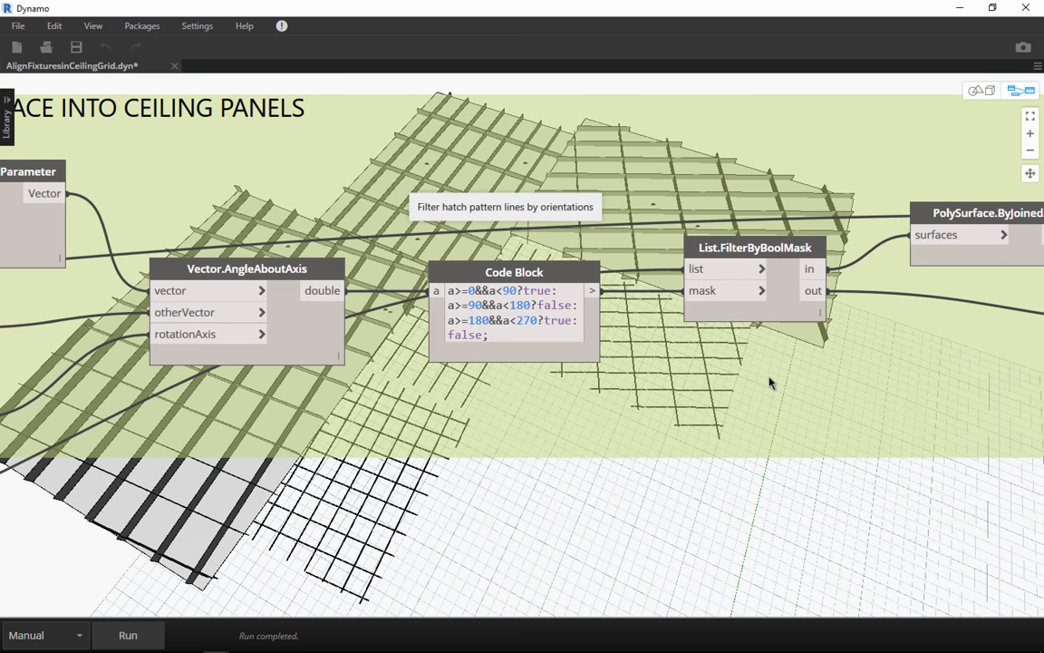
{"action": "left_click_drag", "start_coordinate": [771, 384], "coordinate": [232, 435]}
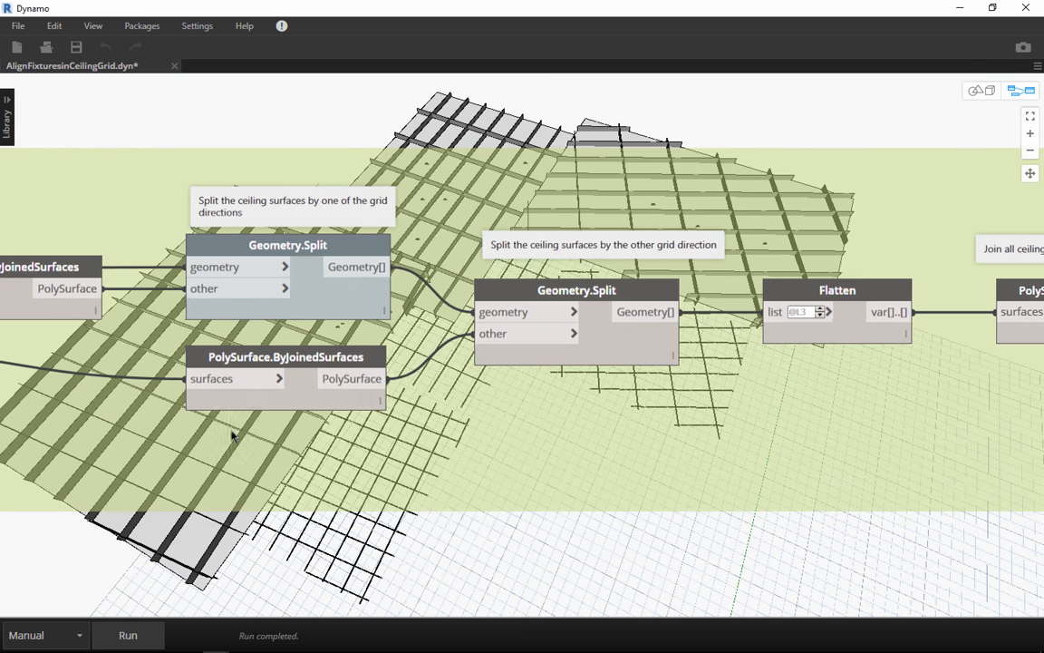
{"action": "mouse_move", "coordinate": [402, 462]}
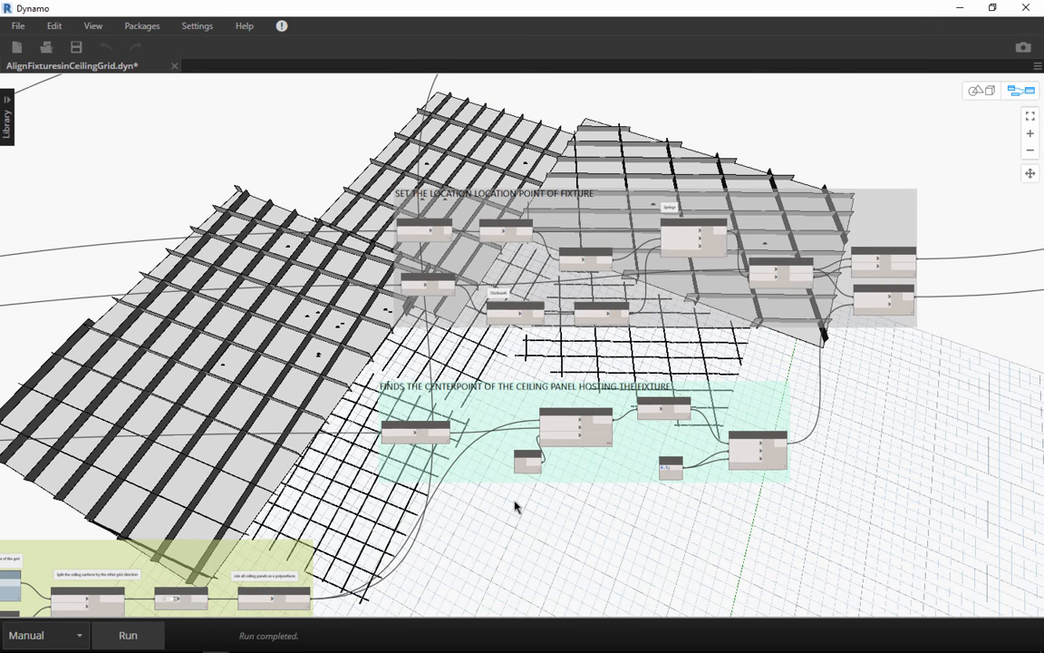
{"action": "left_click_drag", "start_coordinate": [517, 508], "coordinate": [598, 493]}
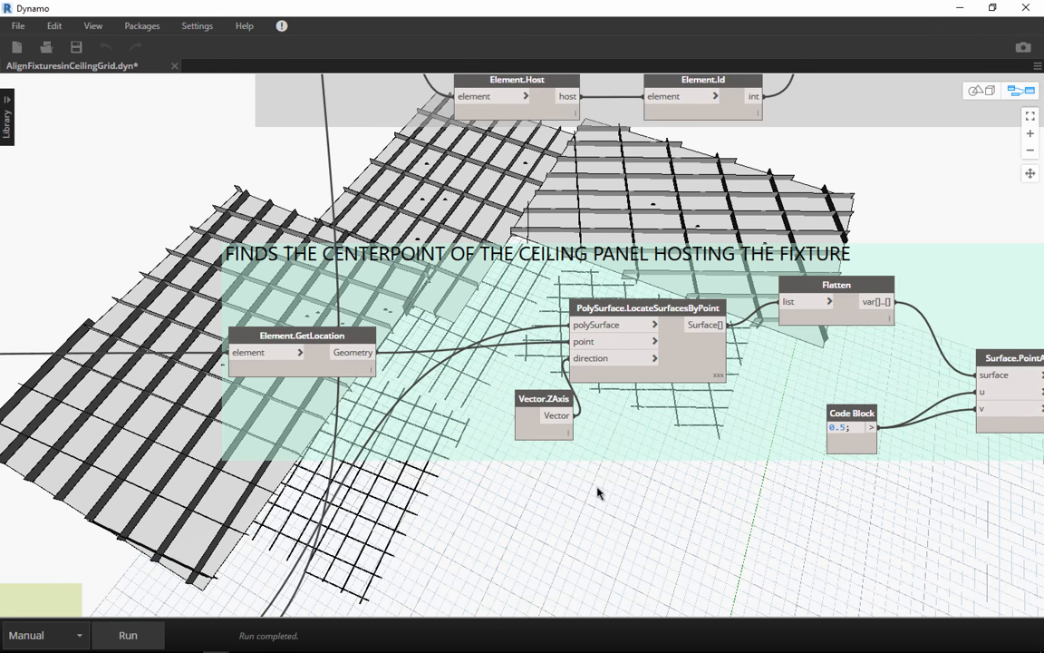
{"action": "mouse_move", "coordinate": [610, 496]}
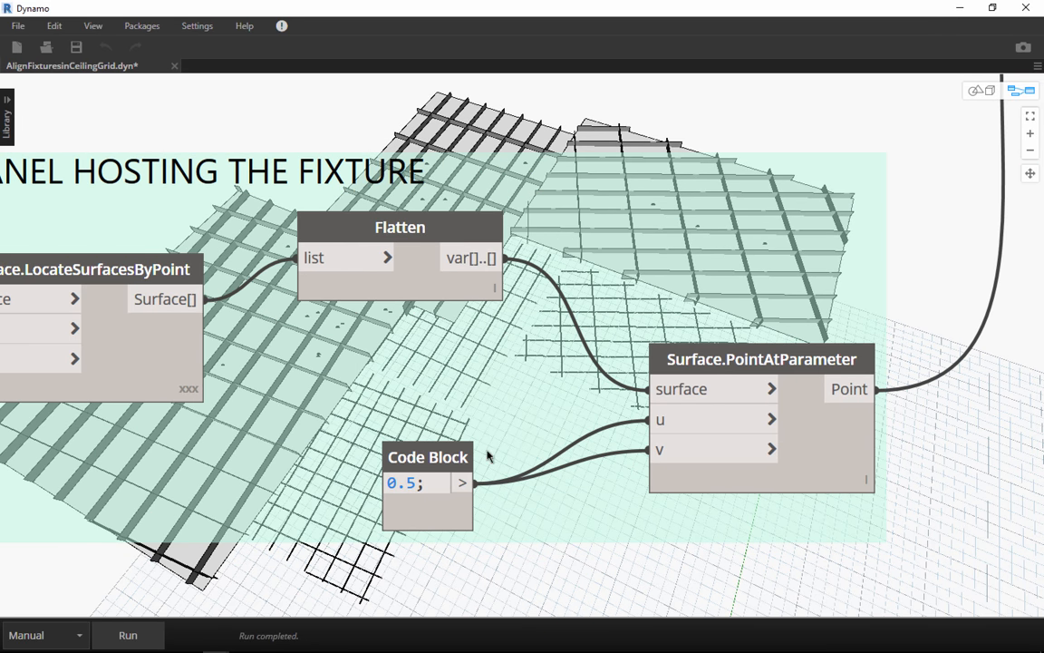
{"action": "mouse_move", "coordinate": [426, 464]}
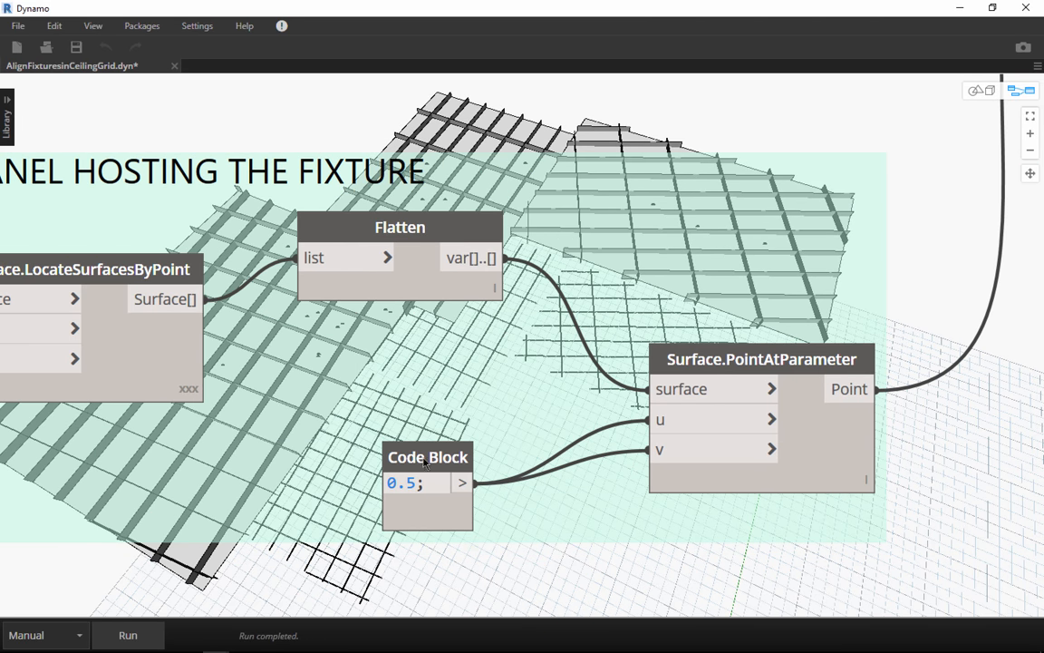
{"action": "mouse_move", "coordinate": [662, 435]}
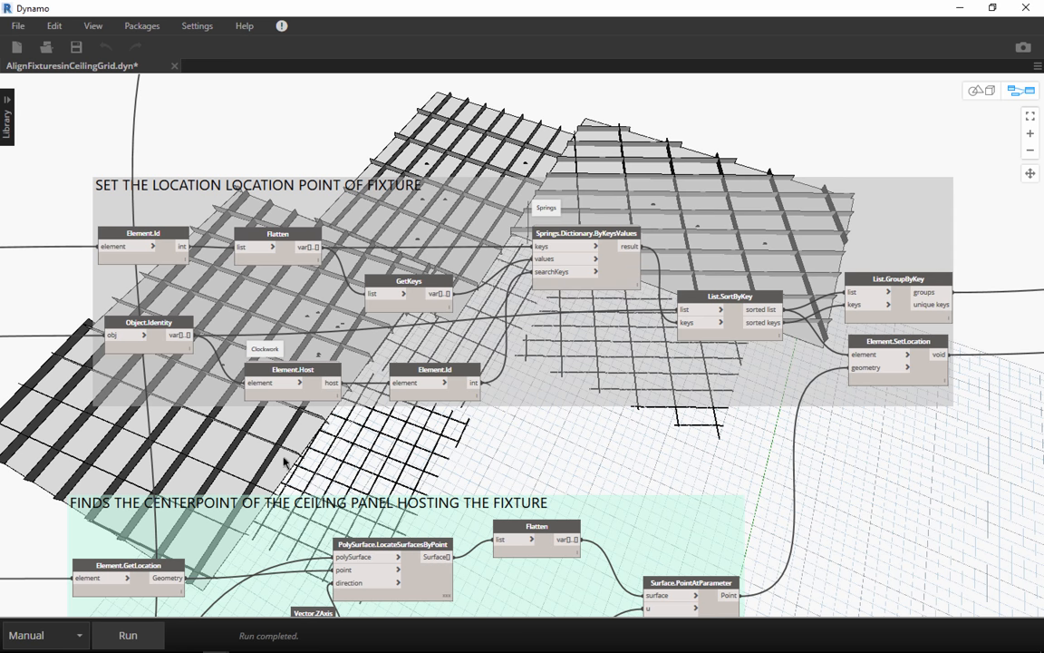
{"action": "mouse_move", "coordinate": [408, 530]}
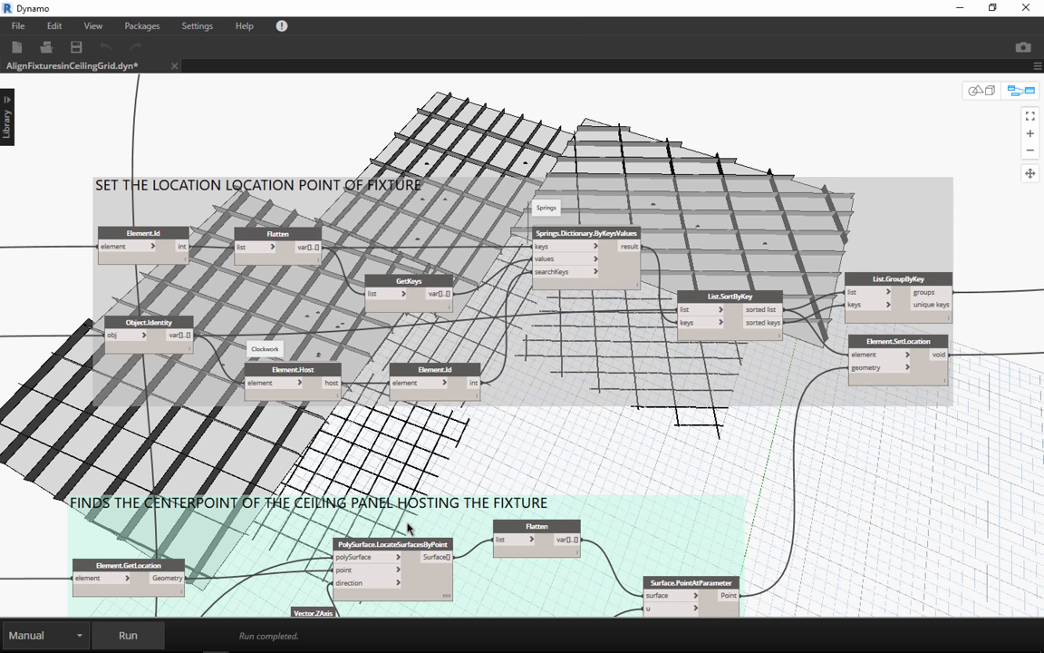
{"action": "mouse_move", "coordinate": [257, 192]}
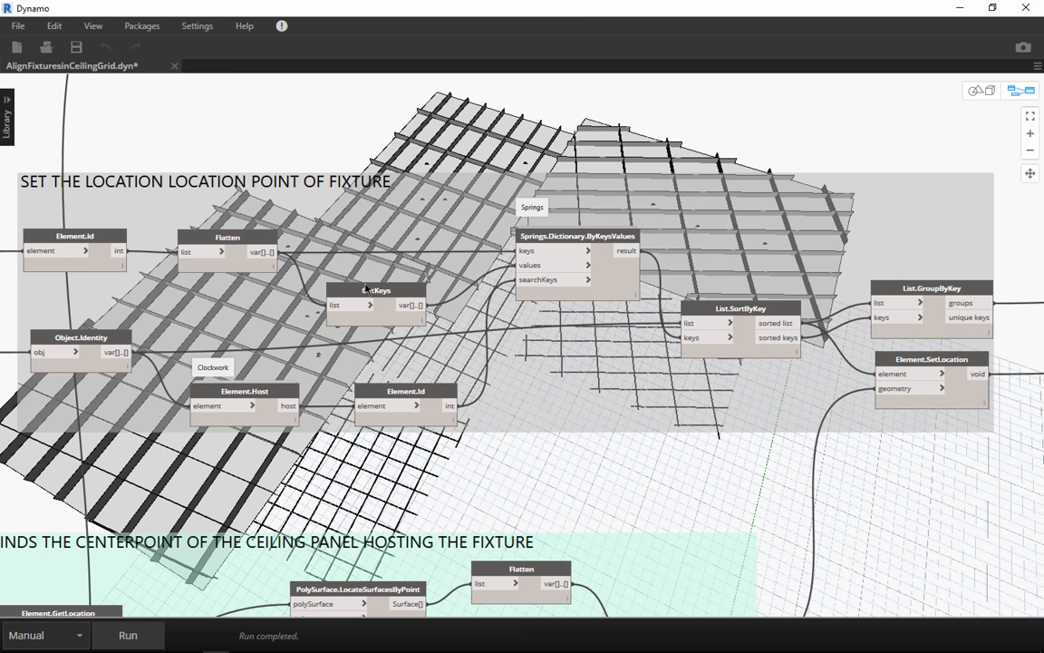
{"action": "mouse_move", "coordinate": [457, 327]}
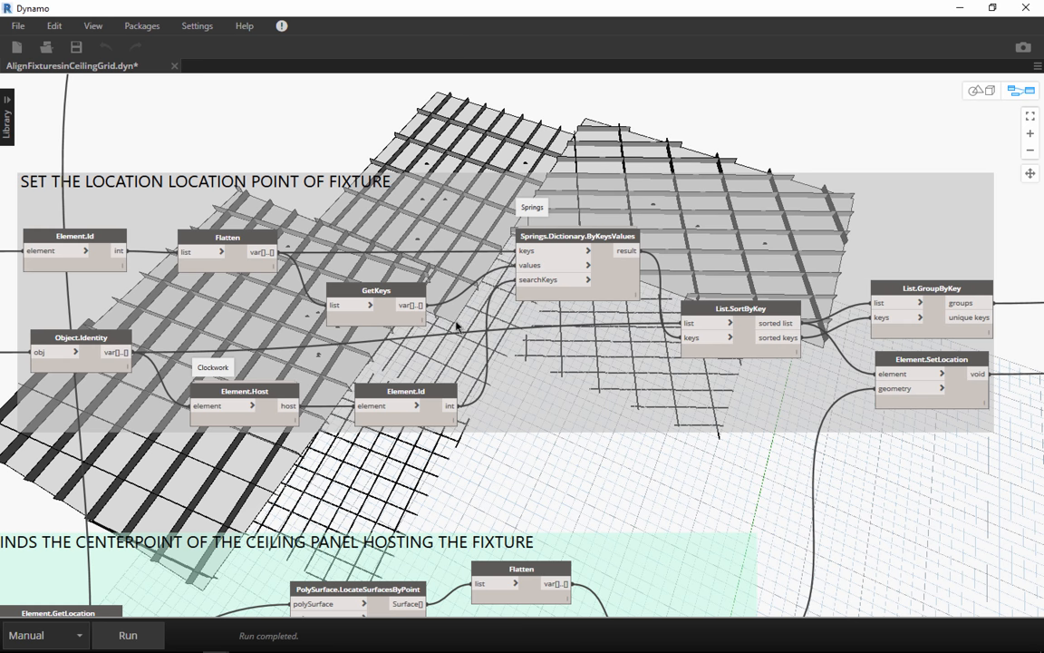
{"action": "mouse_move", "coordinate": [547, 380]}
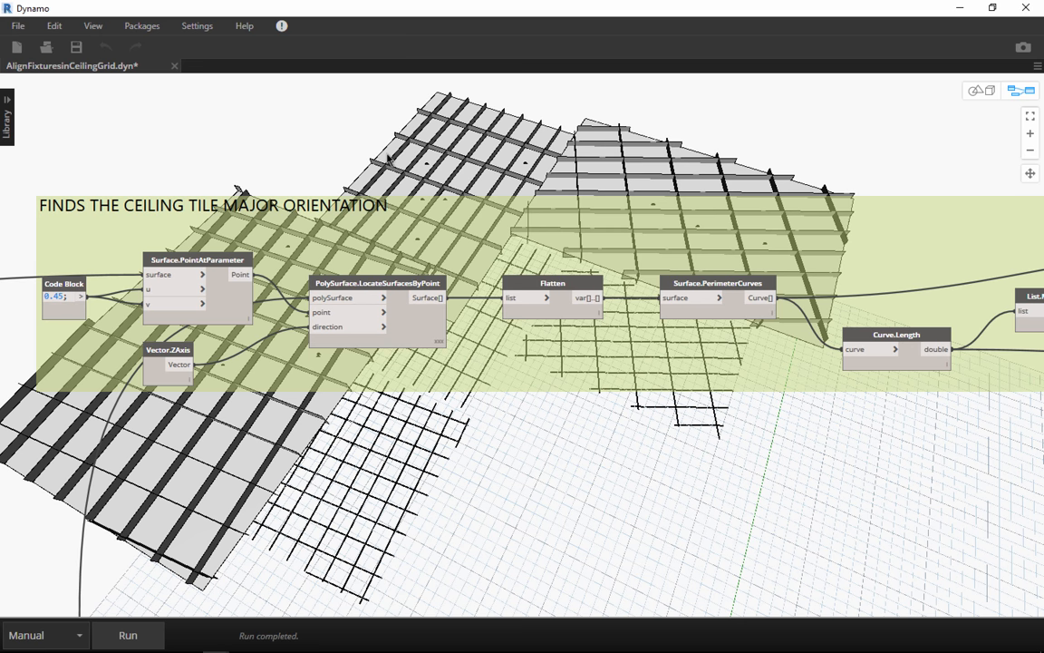
{"action": "mouse_move", "coordinate": [402, 167]}
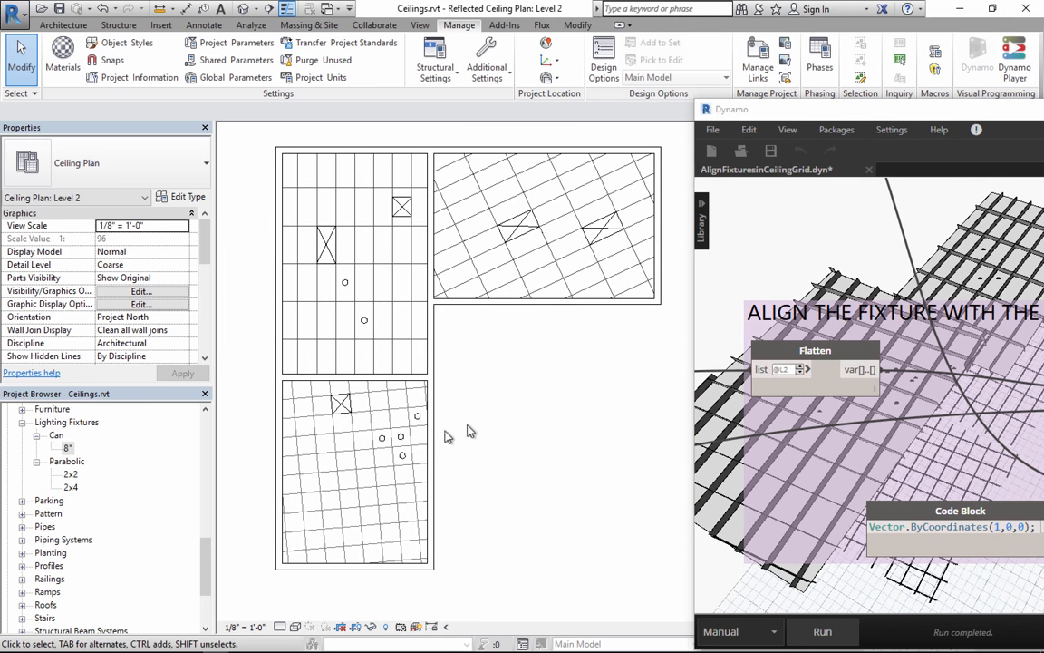
{"action": "mouse_move", "coordinate": [337, 486]}
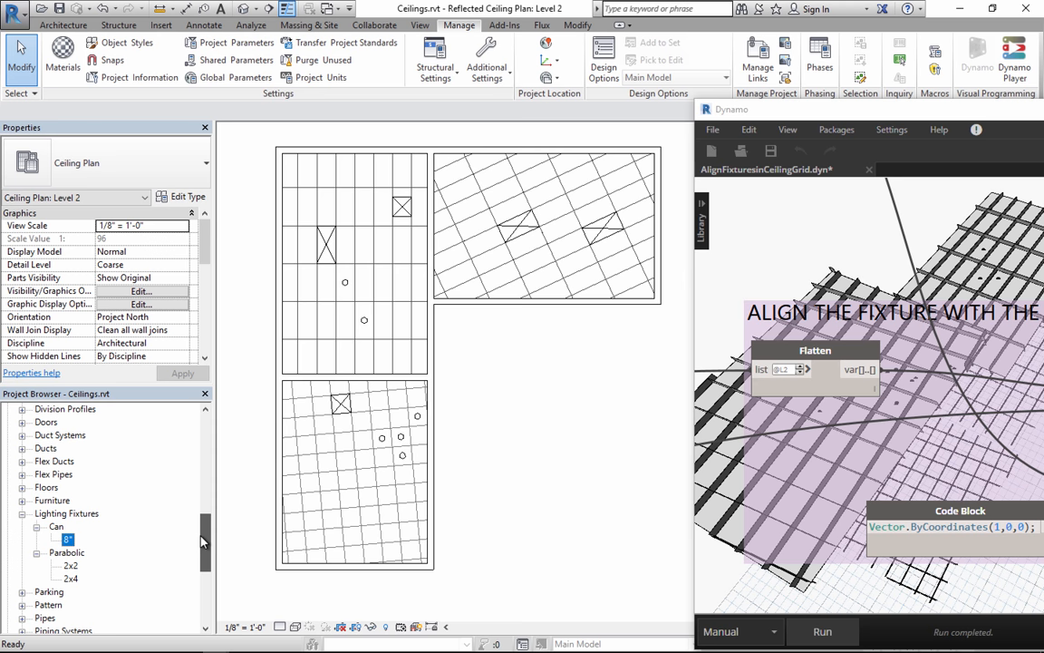
Place a Parabolic 2x4 on the rotated ceiling with Place on Face, then start placing 8-inch Can lights
{"action": "left_click", "coordinate": [71, 579]}
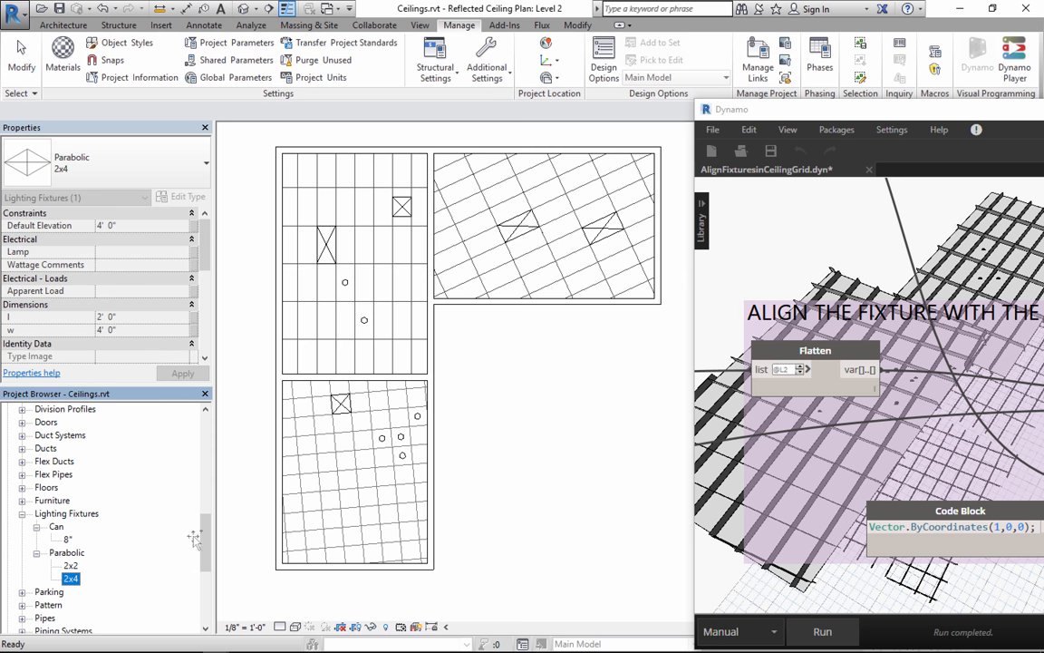
{"action": "double_click", "coordinate": [71, 578]}
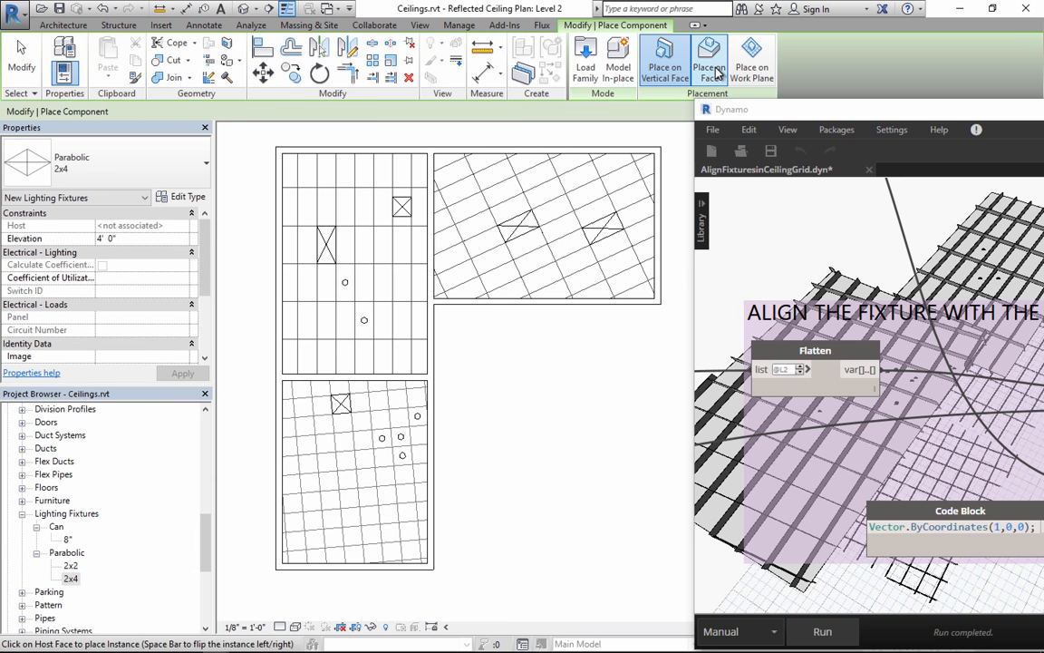
{"action": "left_click", "coordinate": [708, 58]}
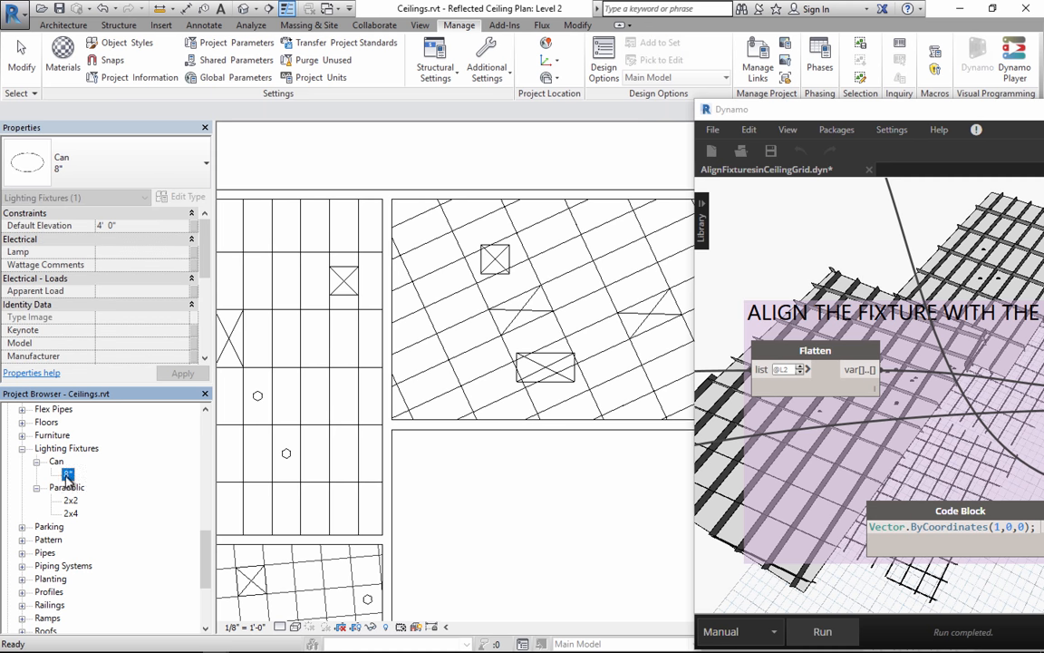
{"action": "double_click", "coordinate": [71, 474]}
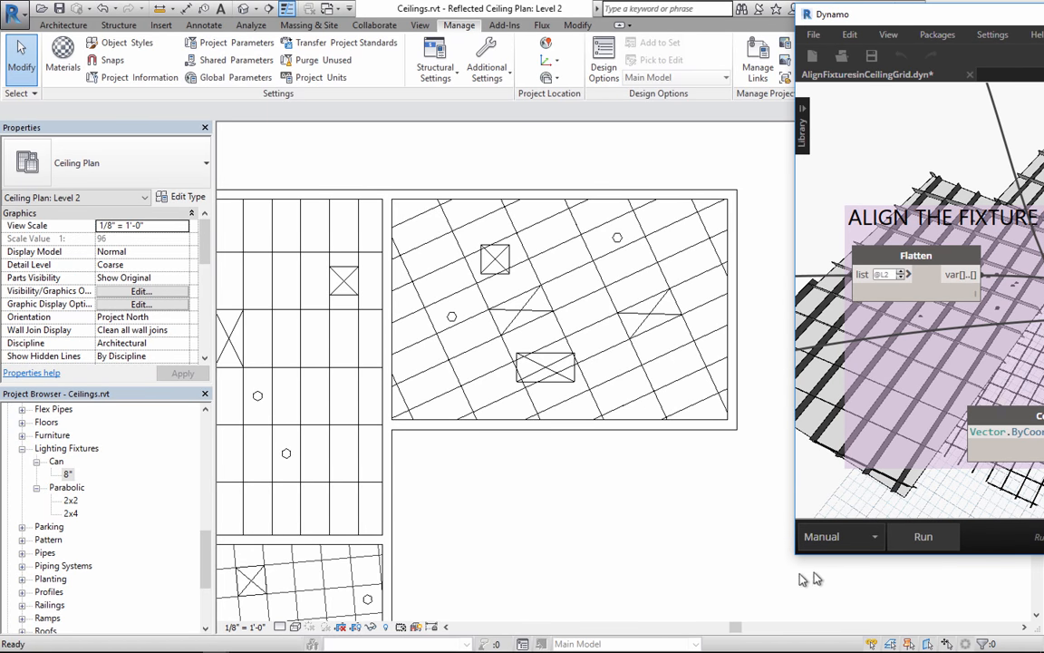
{"action": "mouse_move", "coordinate": [939, 544]}
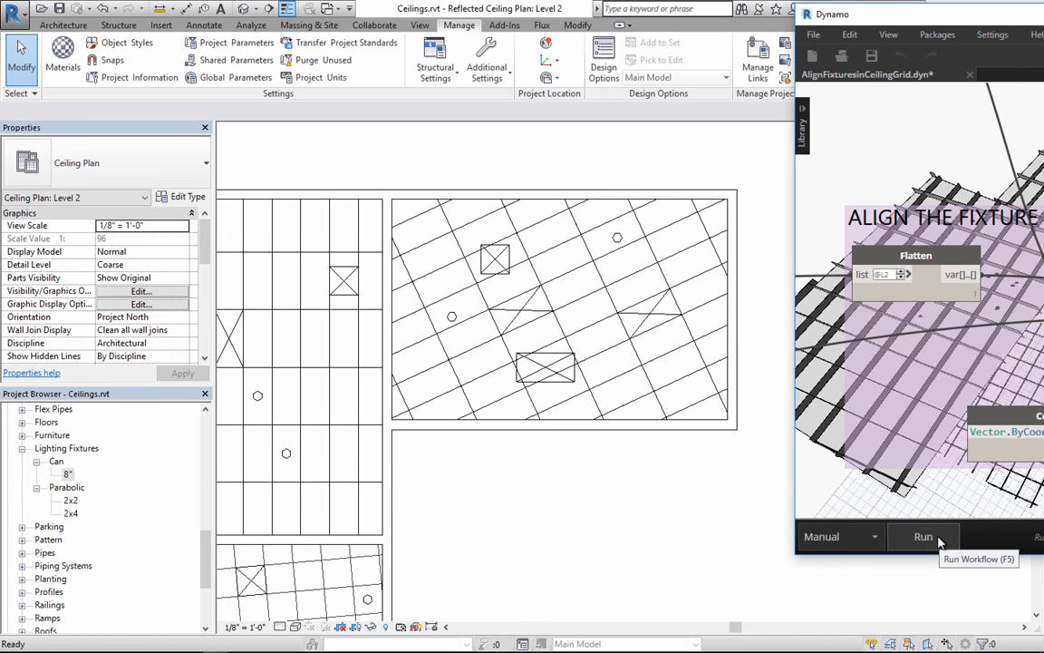
{"action": "mouse_move", "coordinate": [928, 540]}
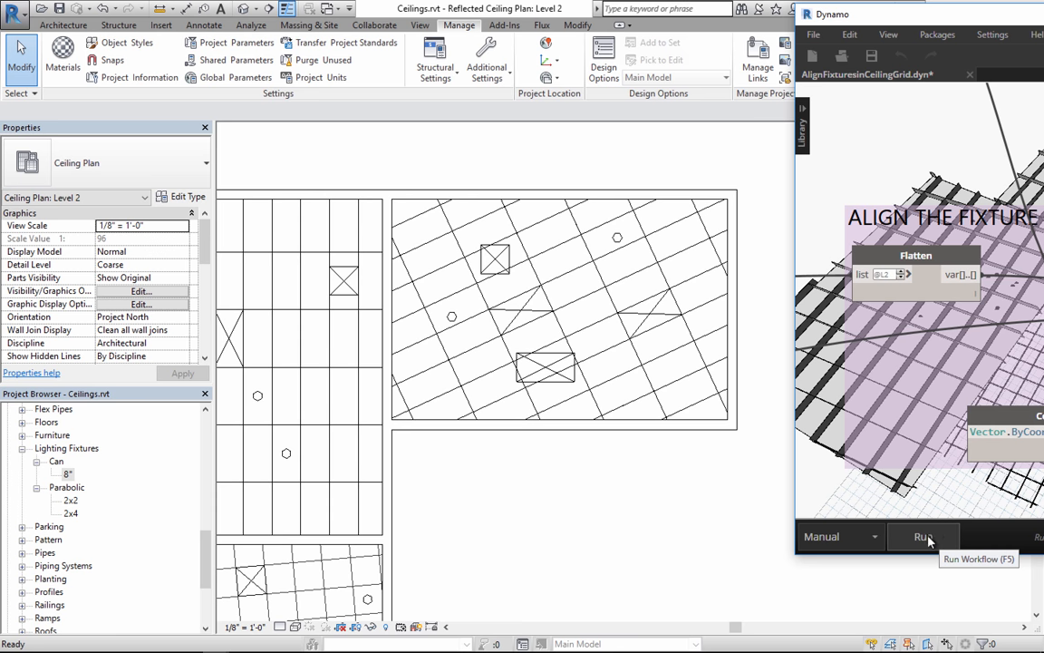
Run the Dynamo alignment graph on the newly placed fixtures in the Level 2 ceiling plan
{"action": "left_click", "coordinate": [921, 537]}
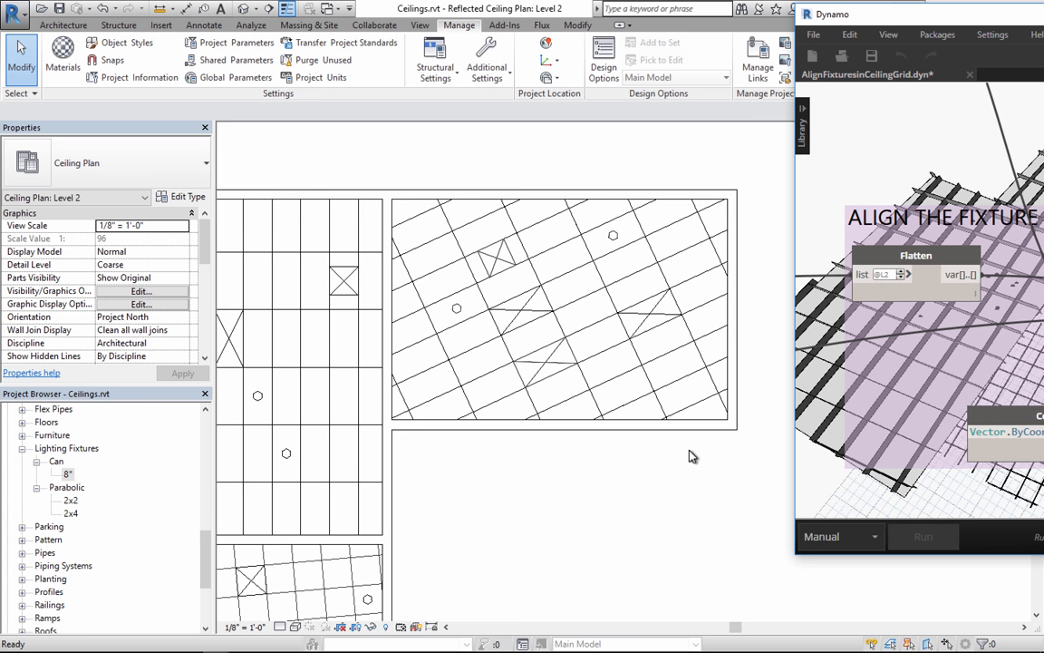